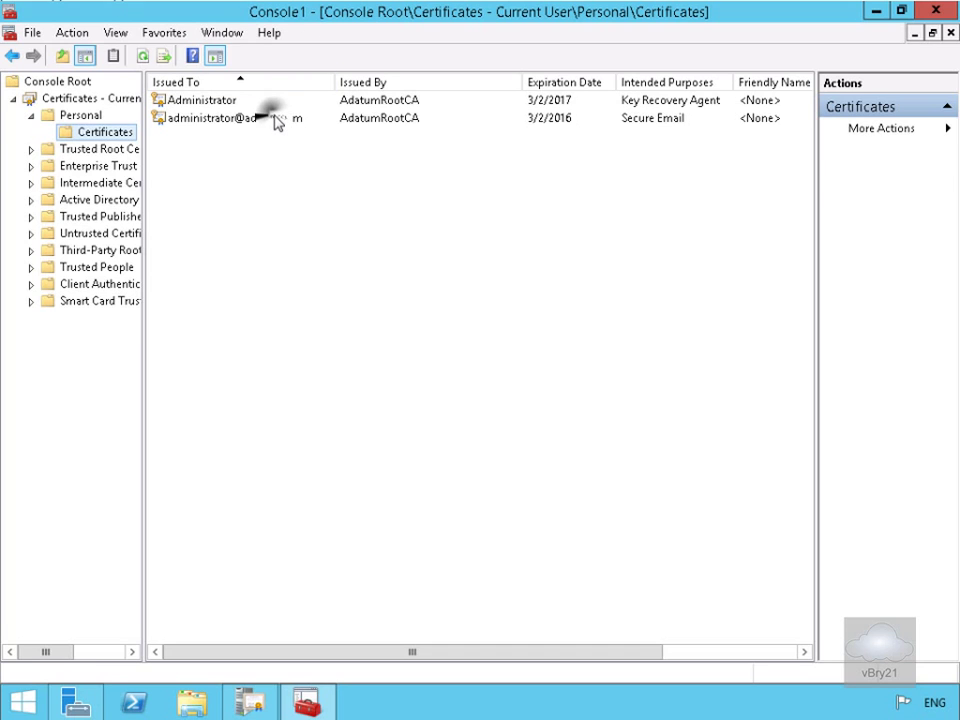
- Delete the Secure Email certificate from the Personal store and confirm the warning
right_click(210, 118)
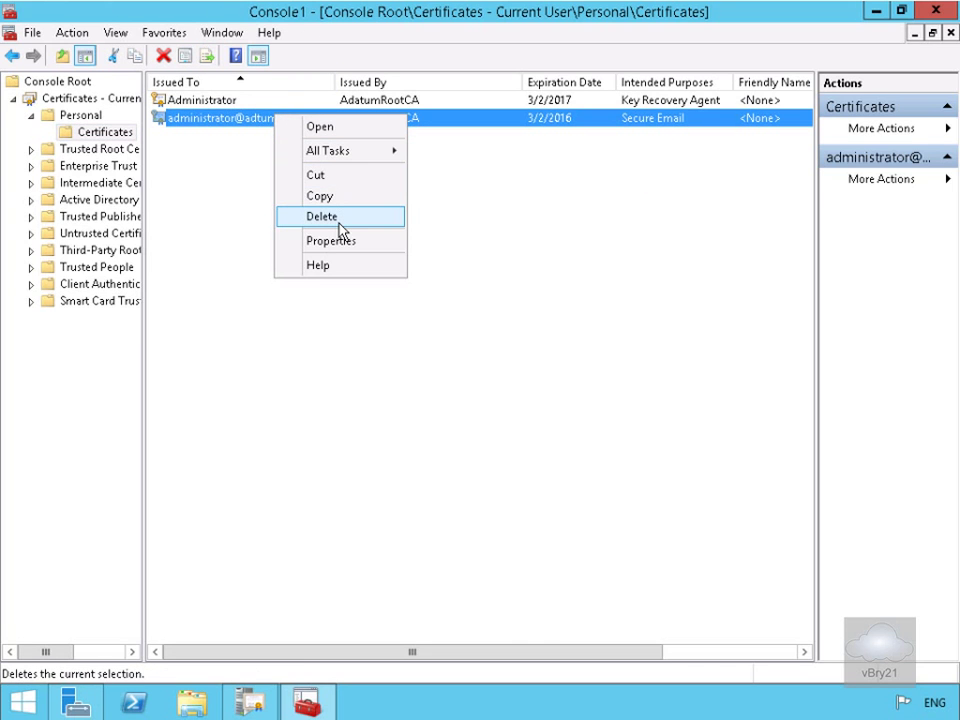
click(320, 216)
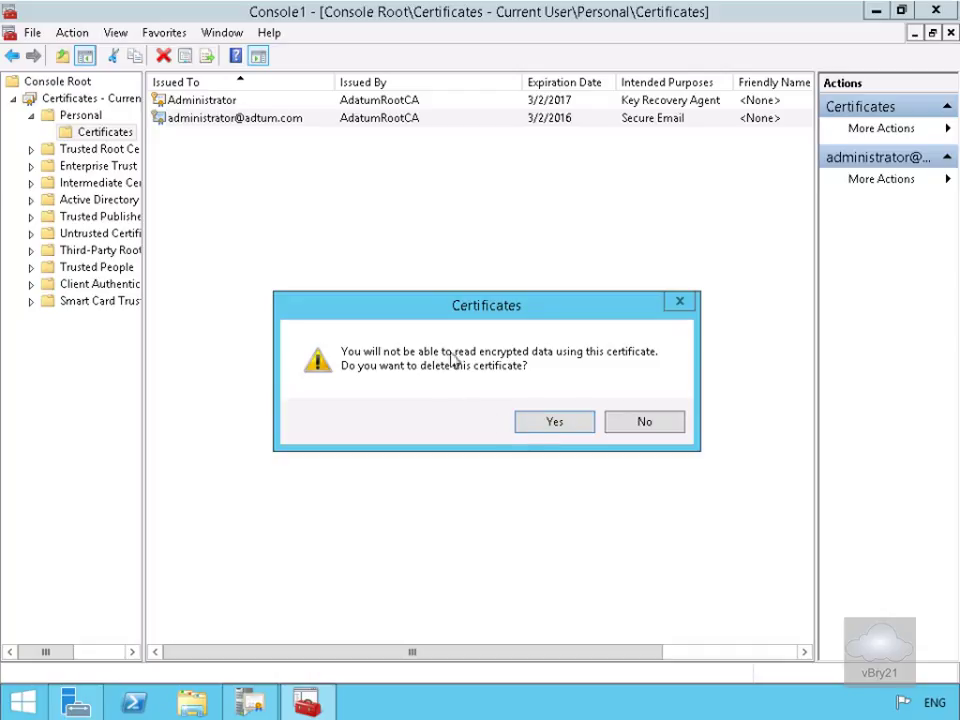
mouse_move(512, 370)
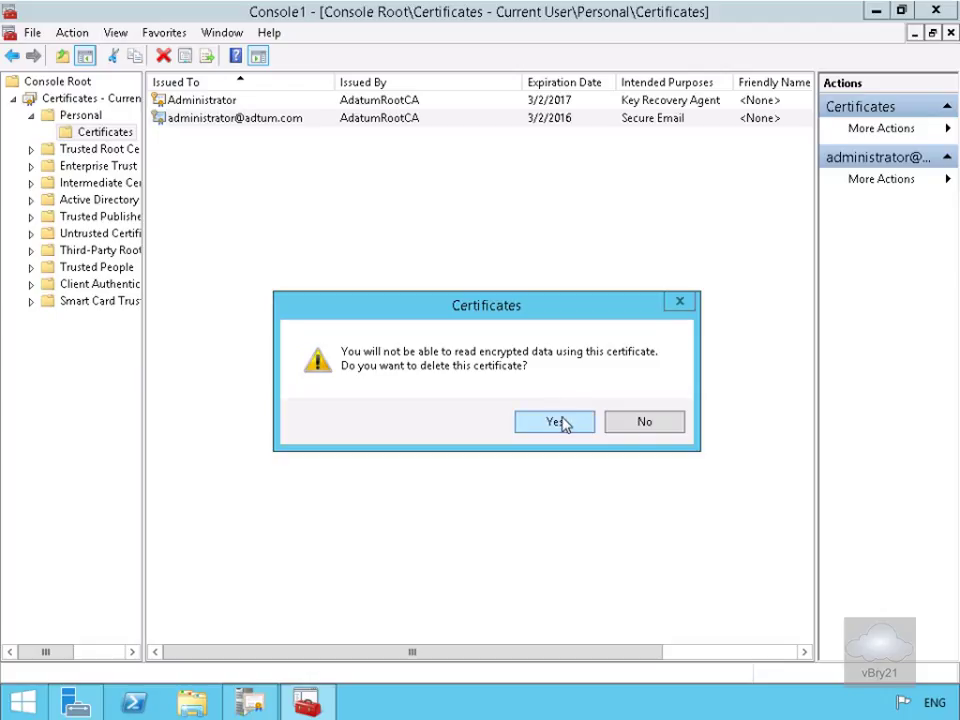
click(554, 420)
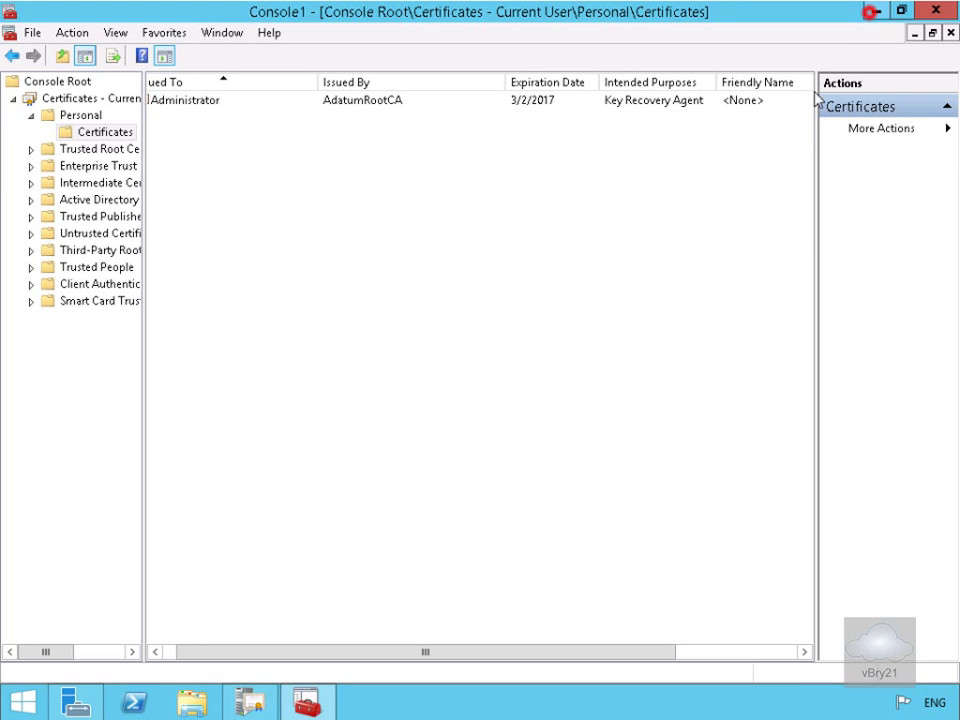
- Read the Exchange User certificate's Serial number from Details and copy it for Notepad
click(250, 700)
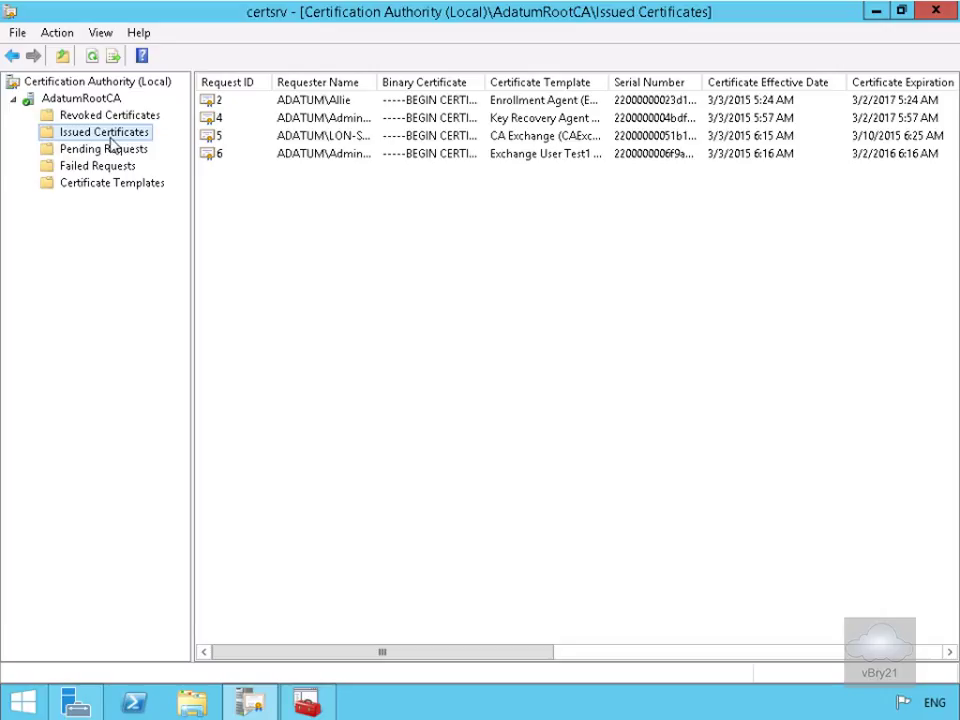
mouse_move(500, 164)
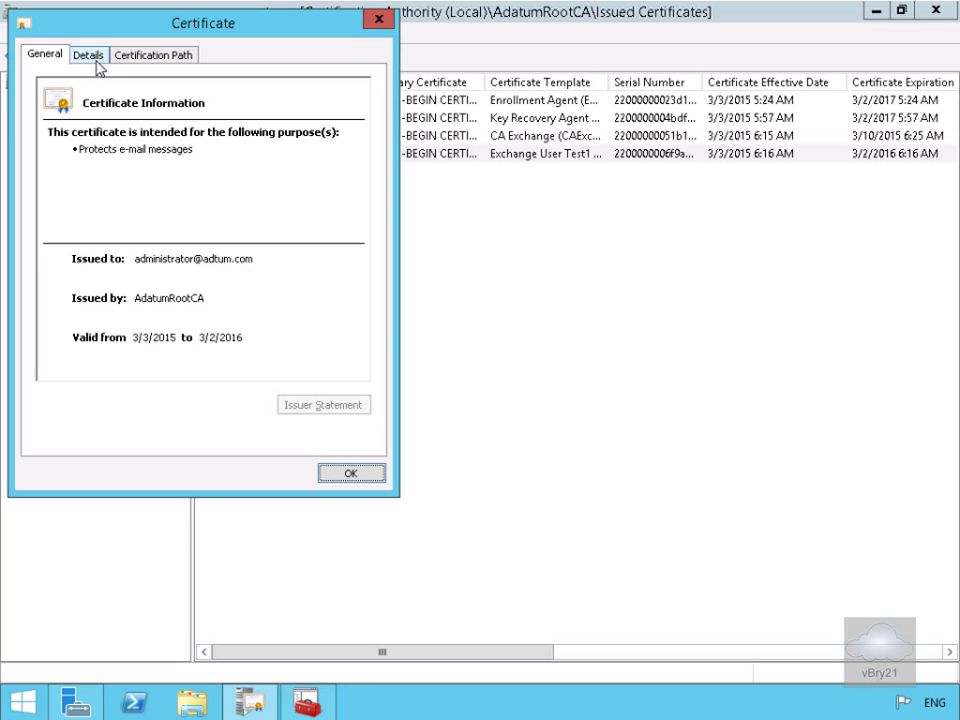
click(88, 54)
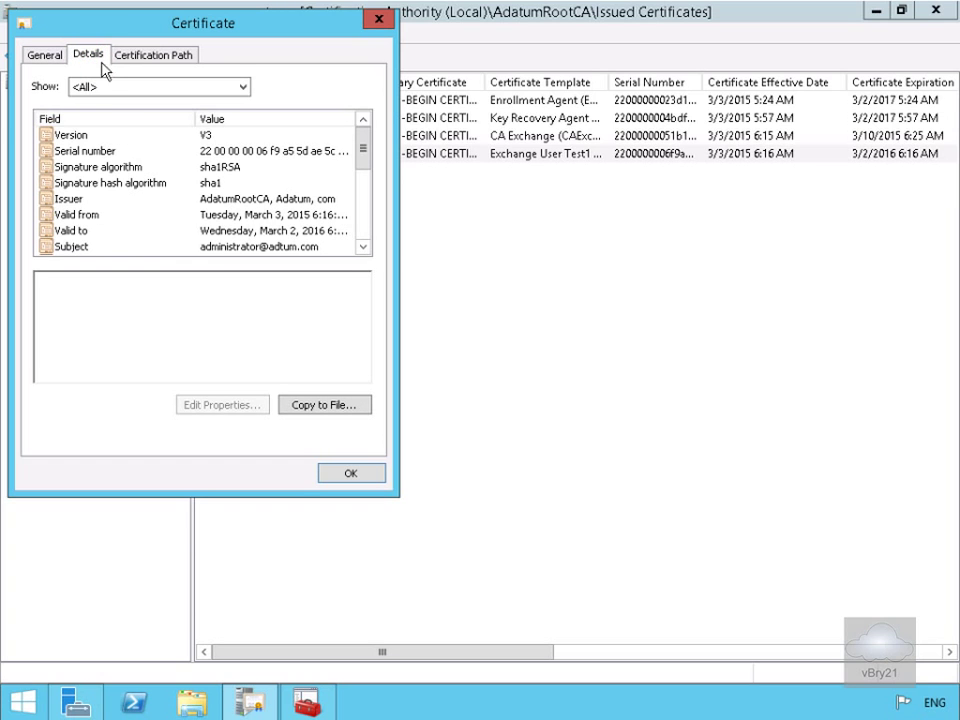
mouse_move(228, 164)
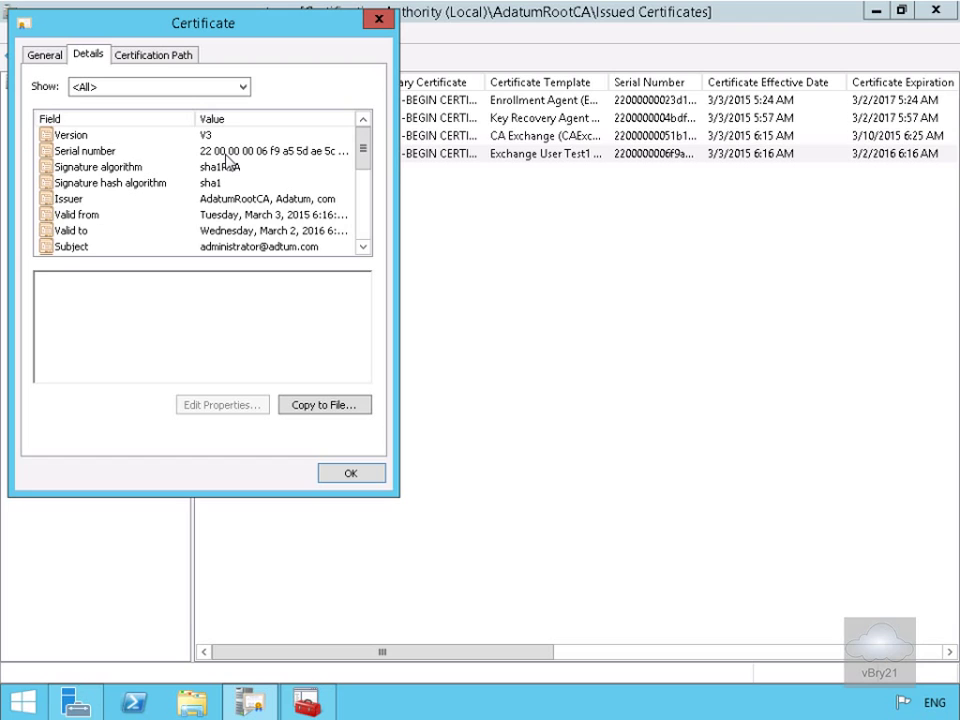
mouse_move(230, 164)
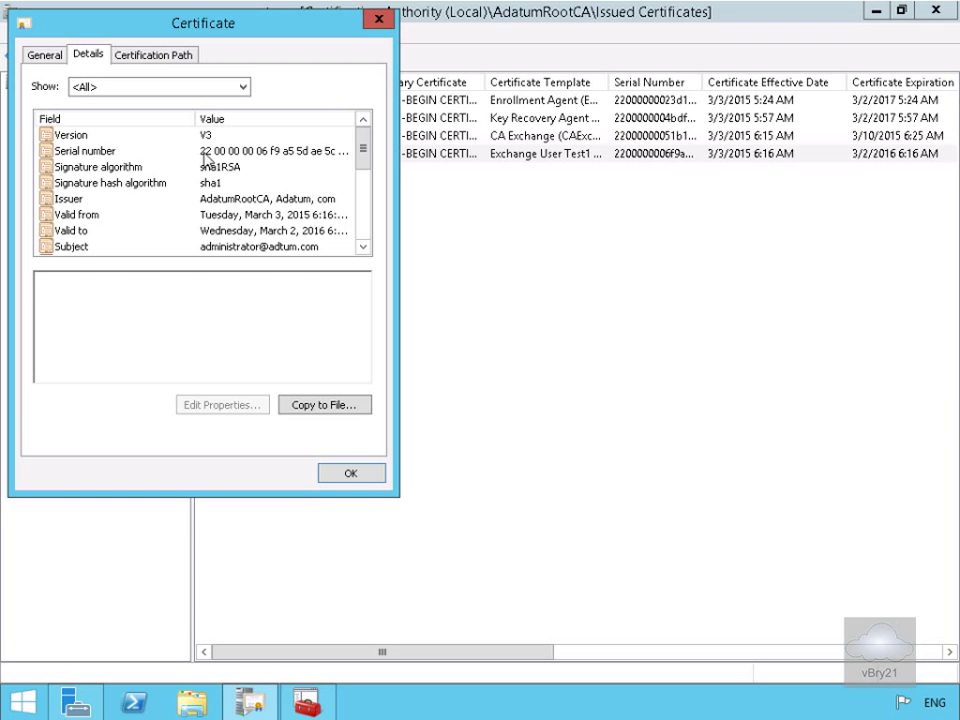
click(84, 150)
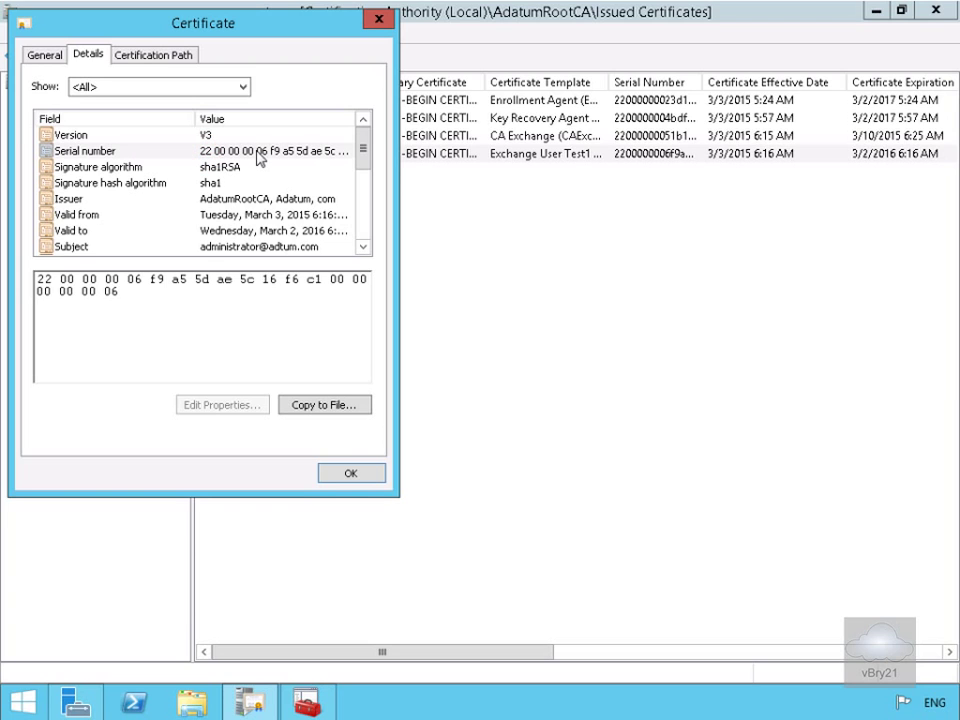
click(156, 88)
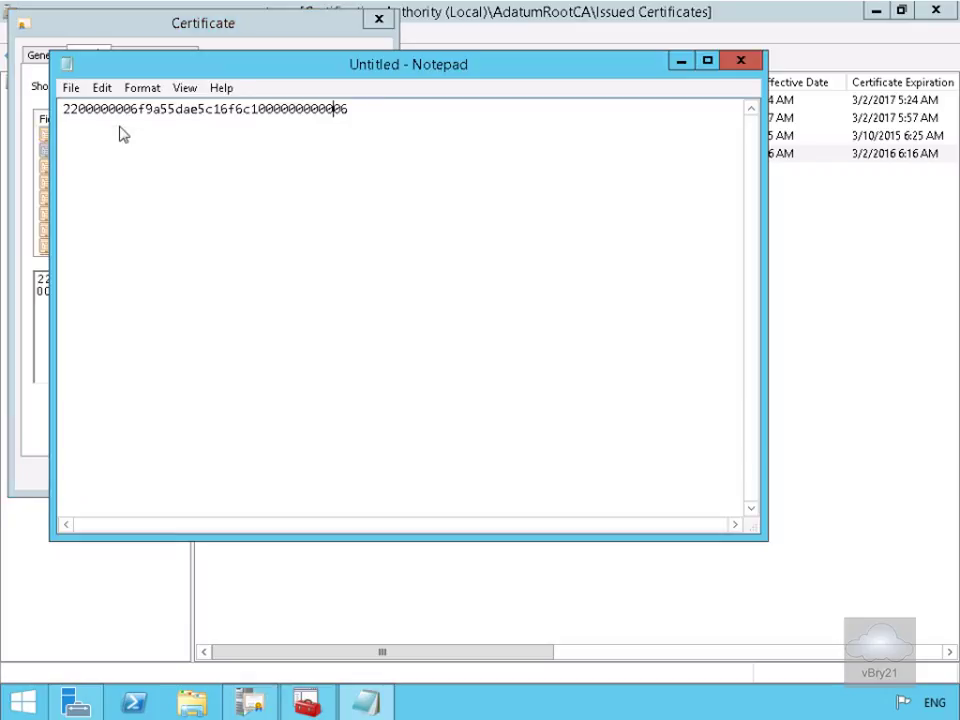
mouse_move(344, 130)
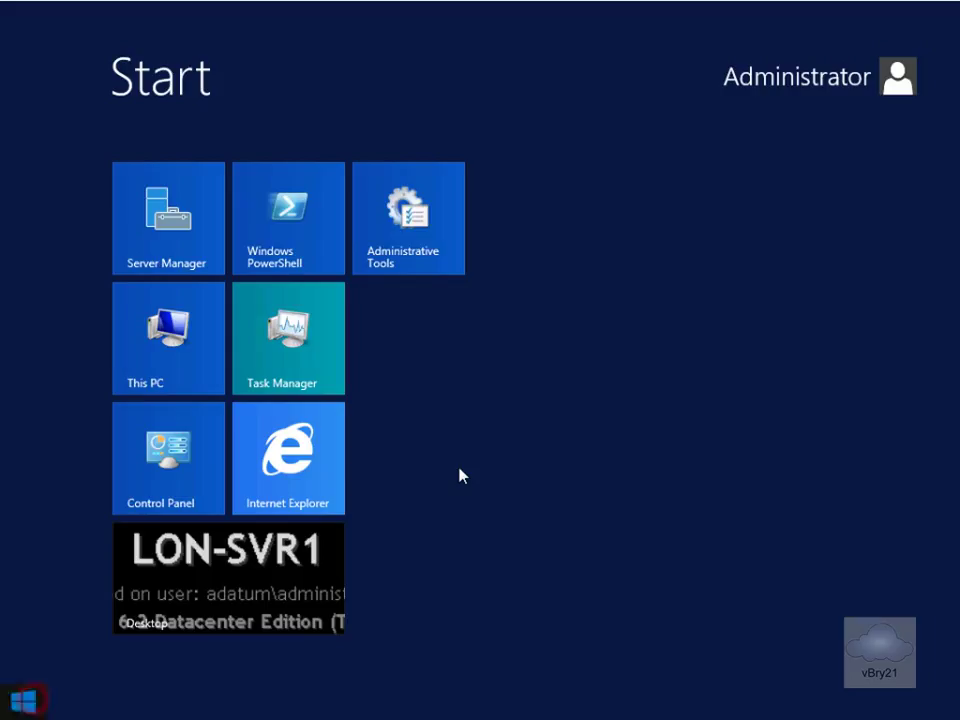
- Start an elevated Command Prompt and change to the root of C:
text(cmd)
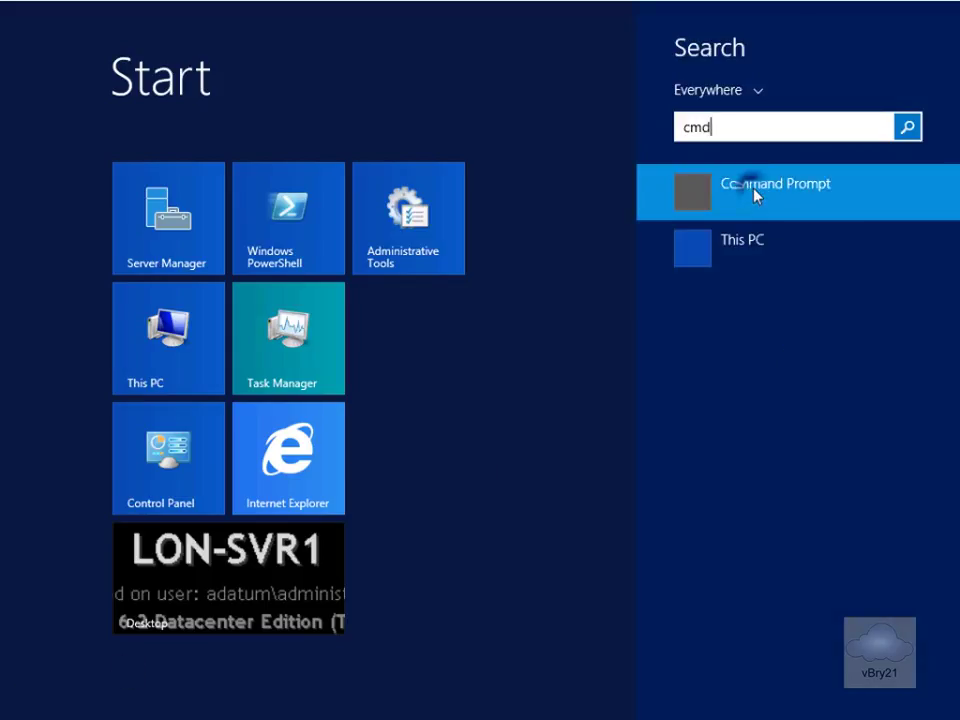
right_click(776, 184)
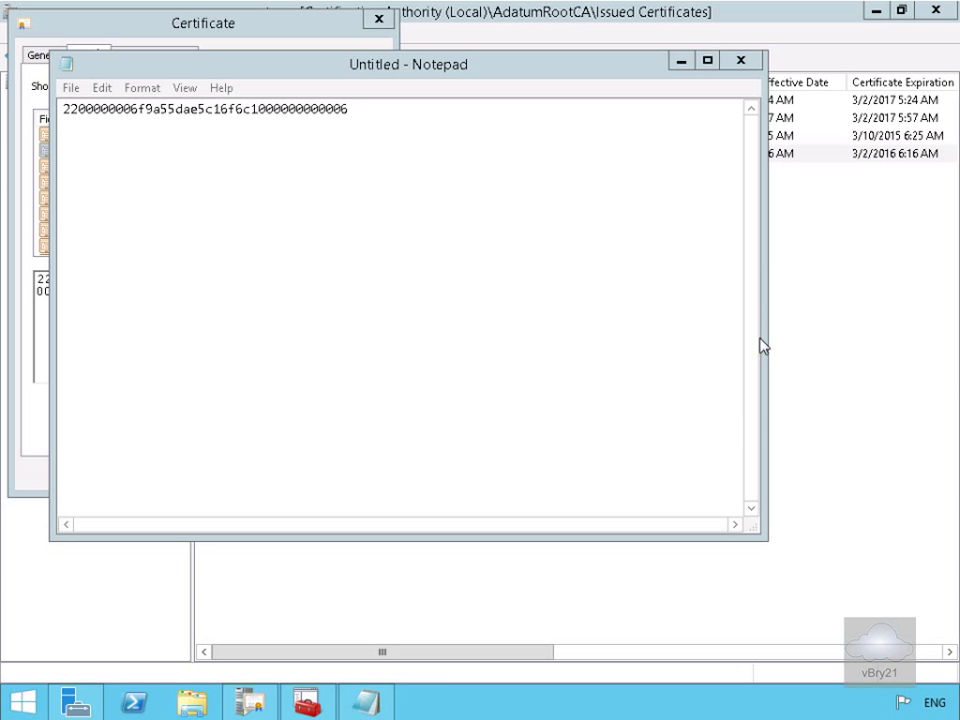
click(422, 700)
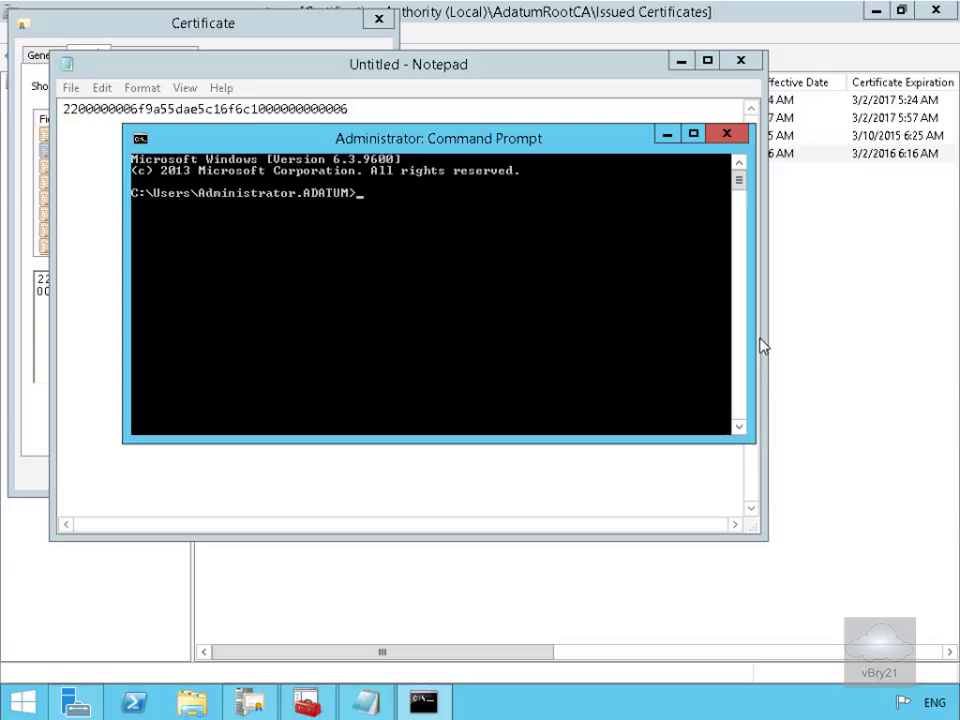
text(cd)
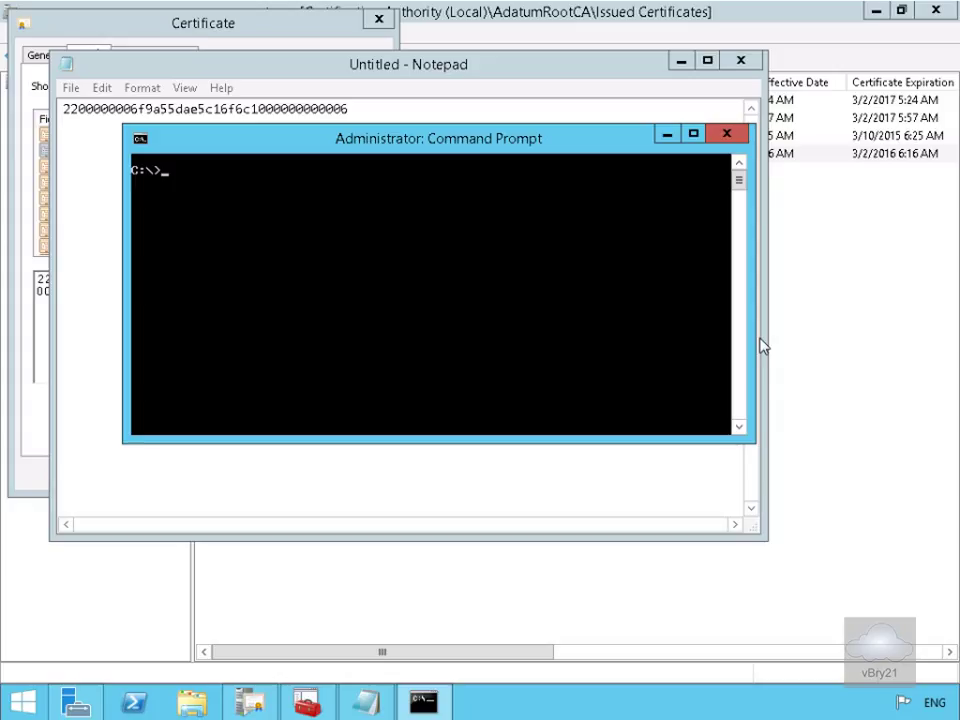
text(certutil -getkey 2200000006f9a55dae5c16f6c1000000000006 outputblob)
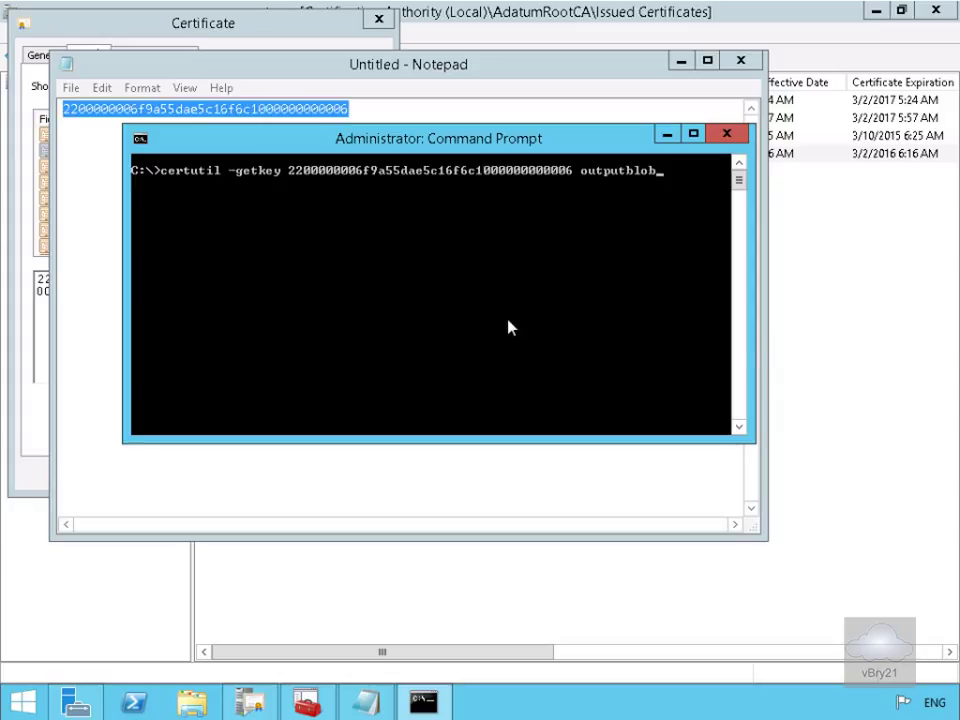
mouse_move(268, 196)
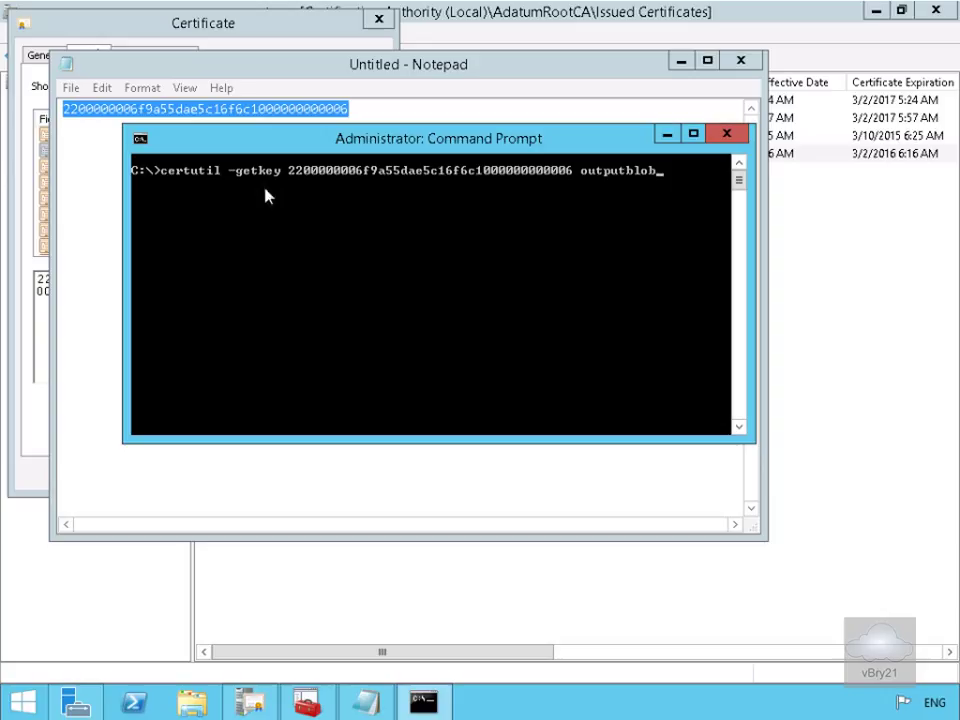
mouse_move(296, 192)
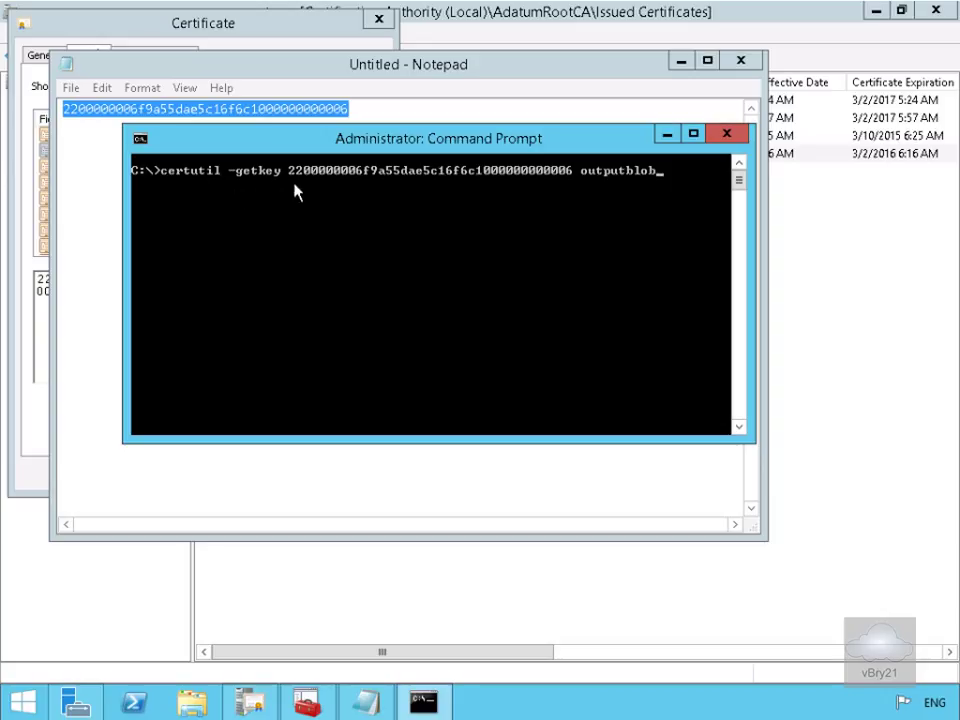
mouse_move(624, 222)
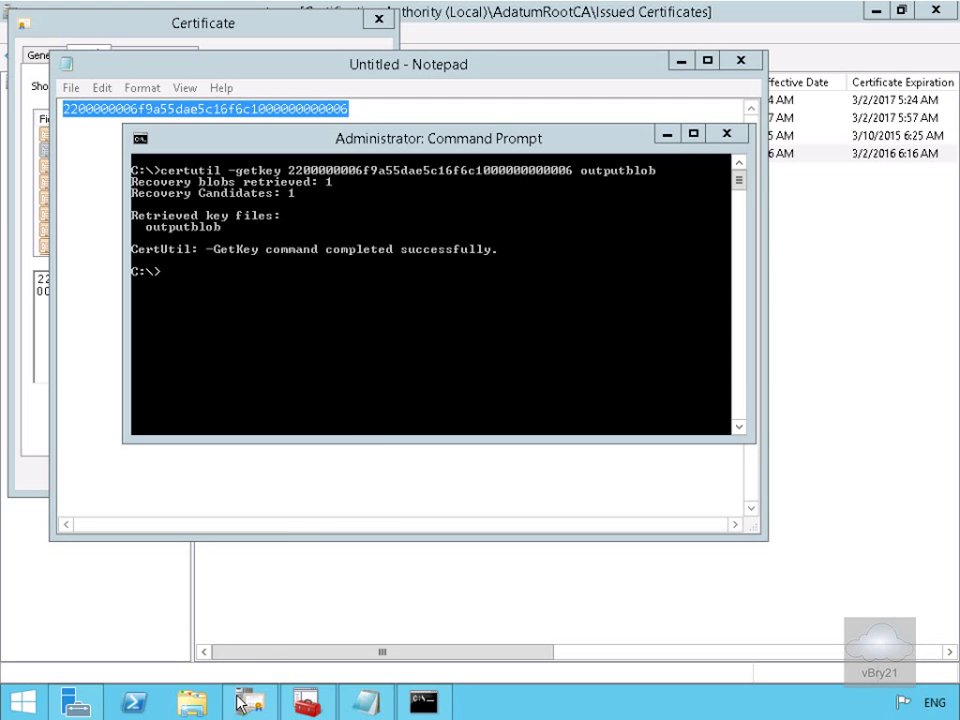
click(180, 700)
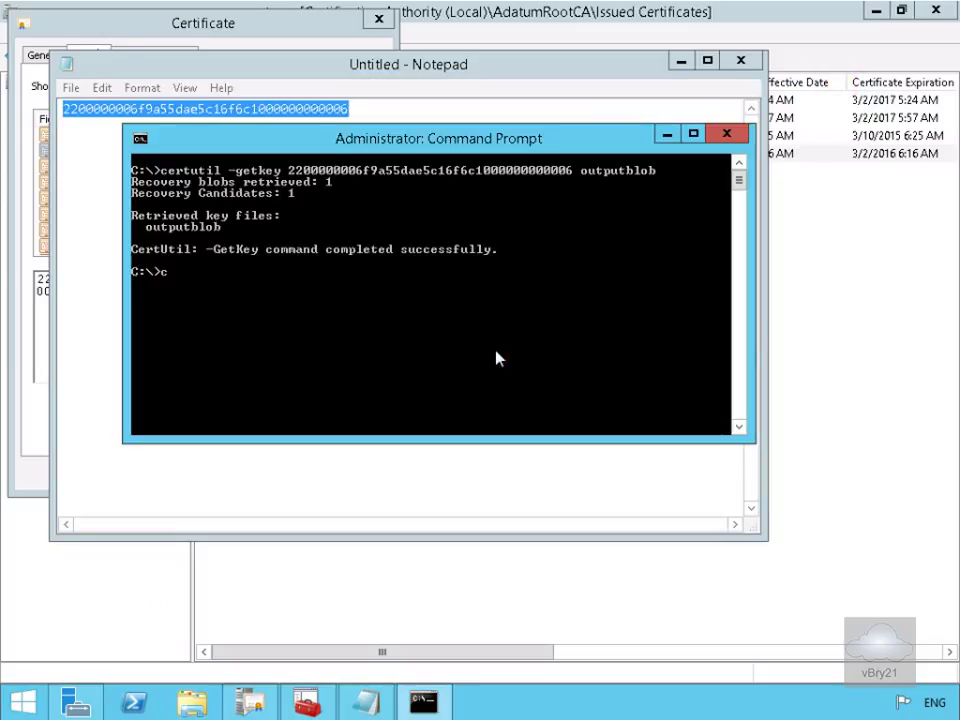
- Run certutil -recoverkey outputblob recover.pfx and set its new password
text(cls)
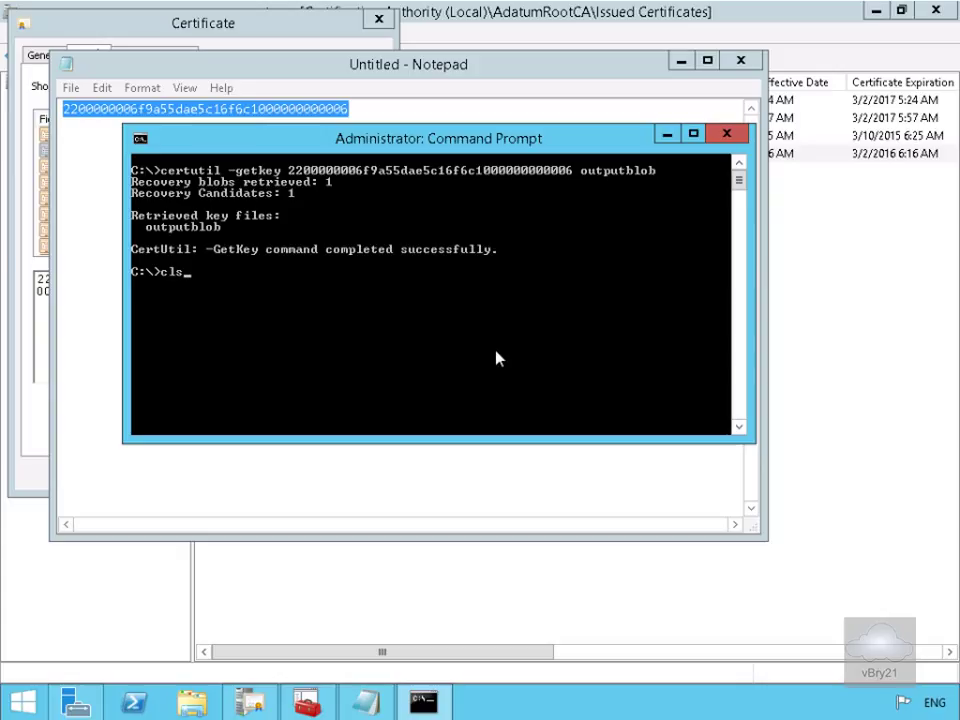
key(Enter)
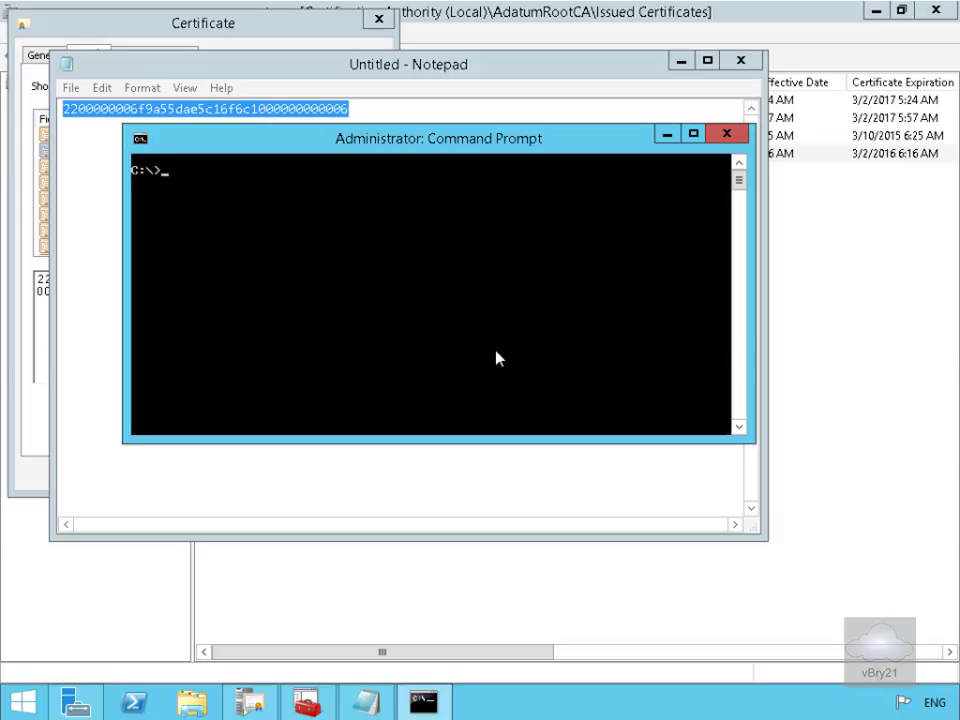
text(certutil -recoverkey outputblob recover.pfx)
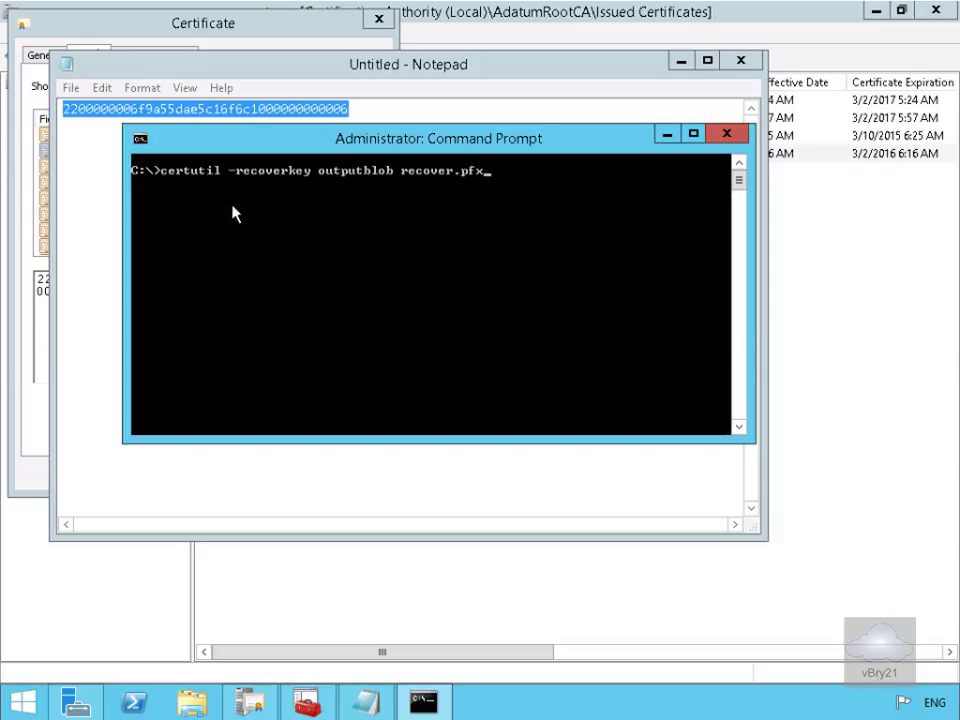
mouse_move(356, 192)
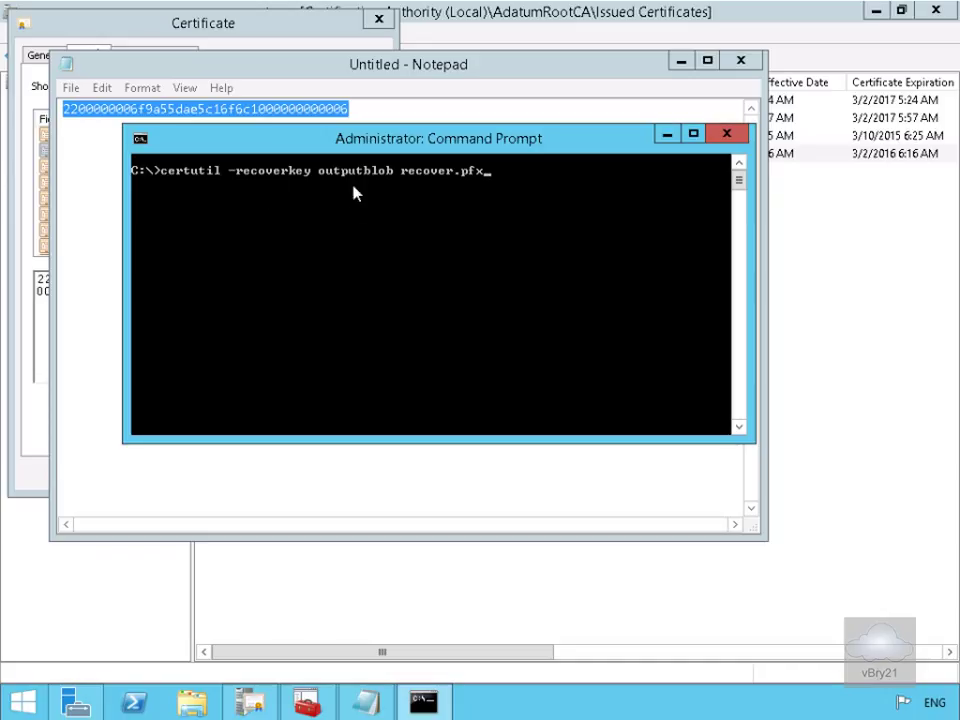
mouse_move(400, 188)
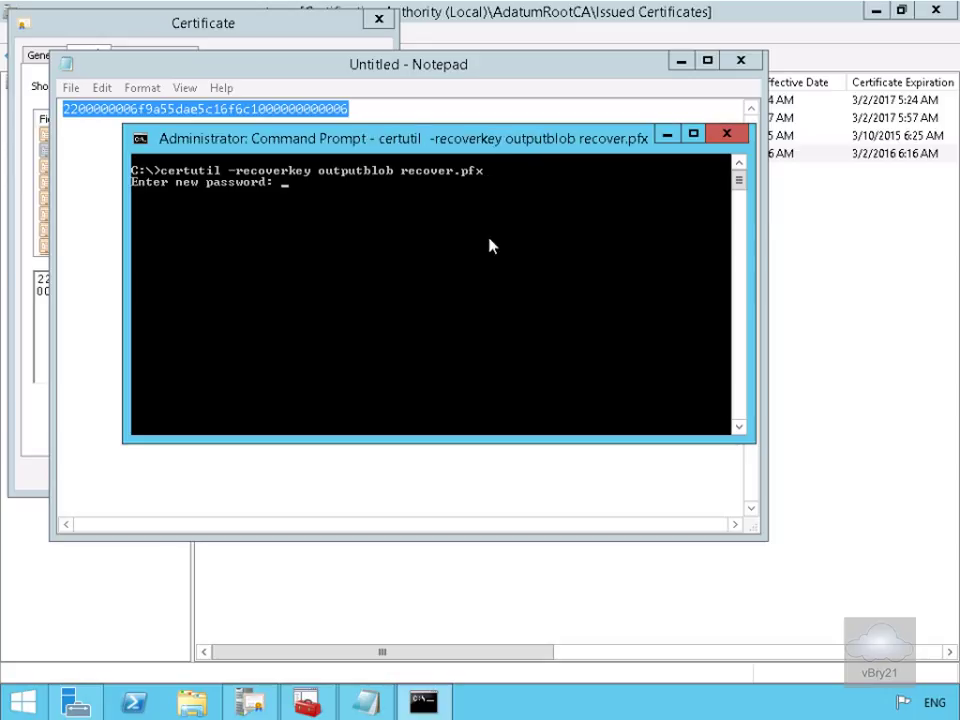
key(Enter)
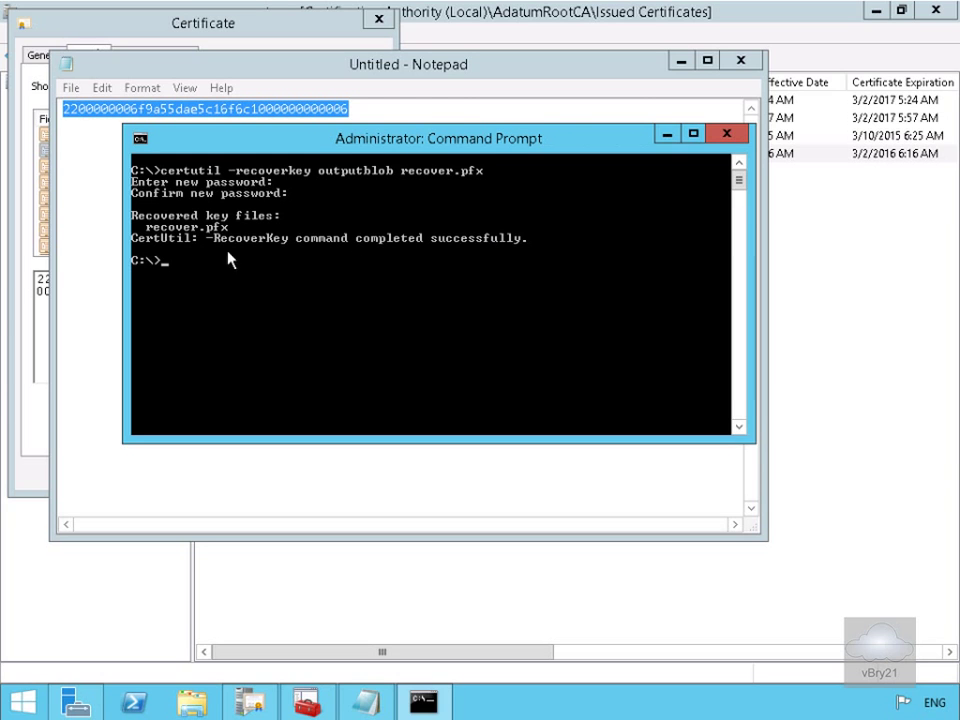
mouse_move(418, 256)
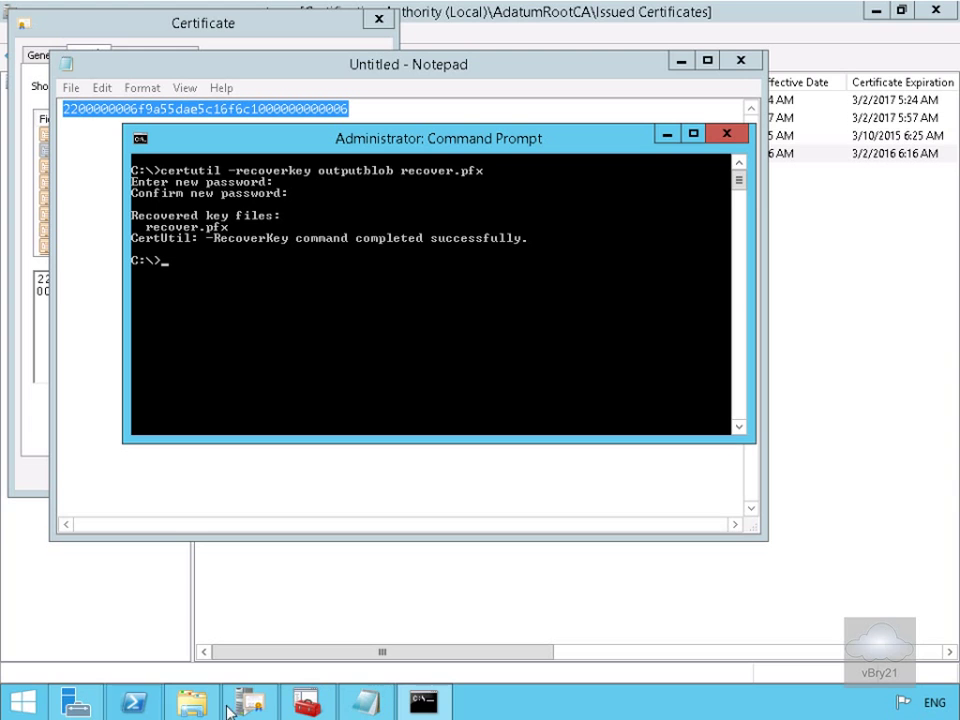
- Start importing recover.pfx from C: via Crypto Shell Extensions for the current user
click(192, 700)
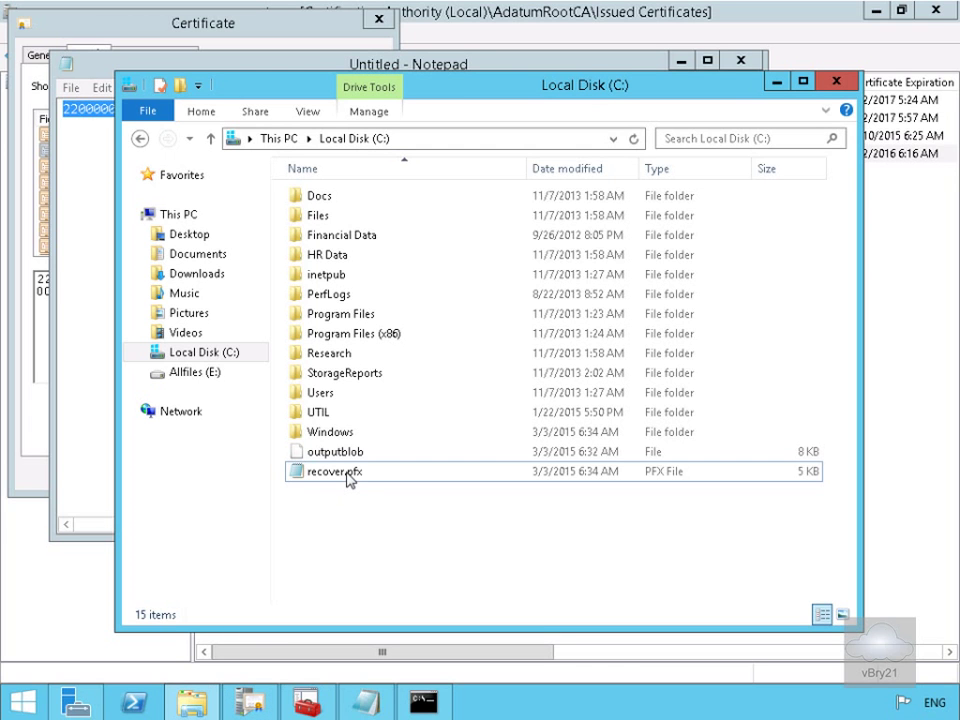
right_click(336, 472)
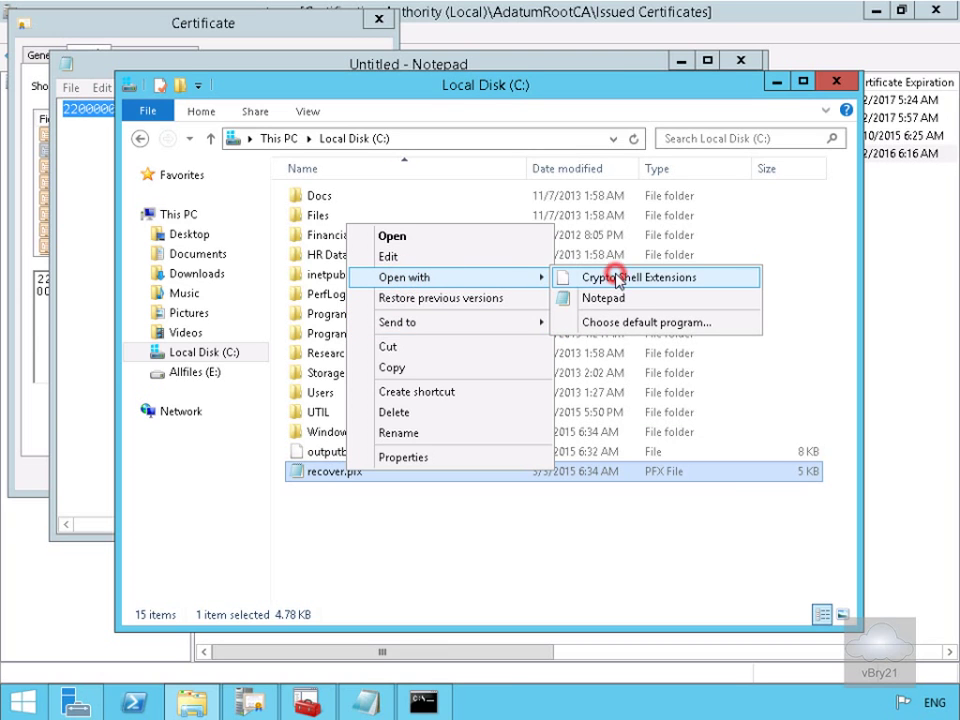
click(640, 276)
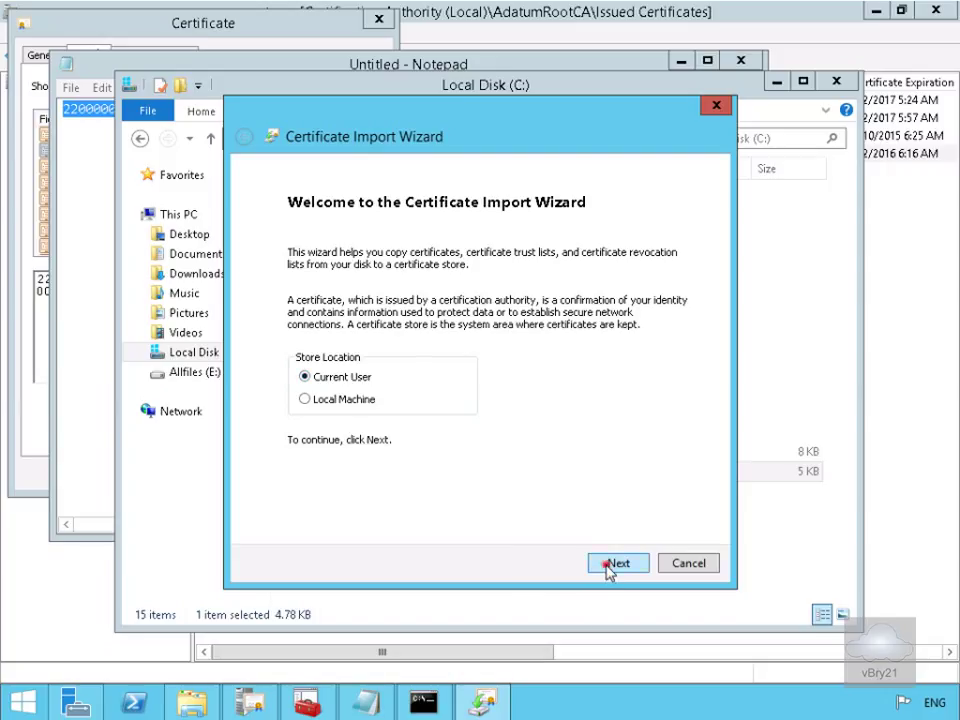
click(616, 562)
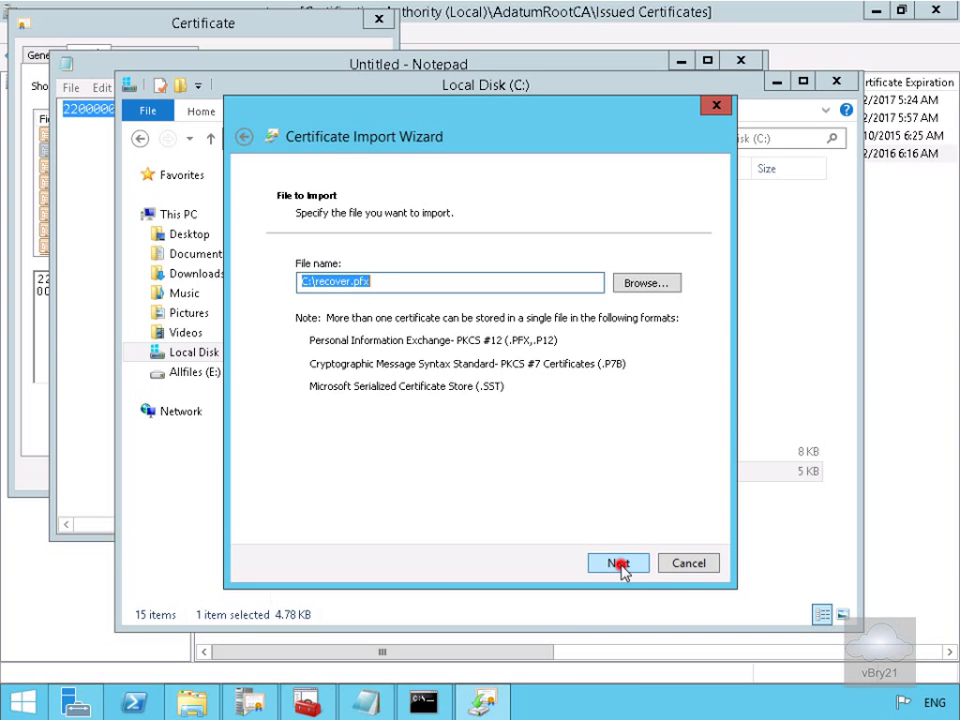
- Complete the wizard with the password and automatic store selection, reaching the import-successful notice
click(616, 562)
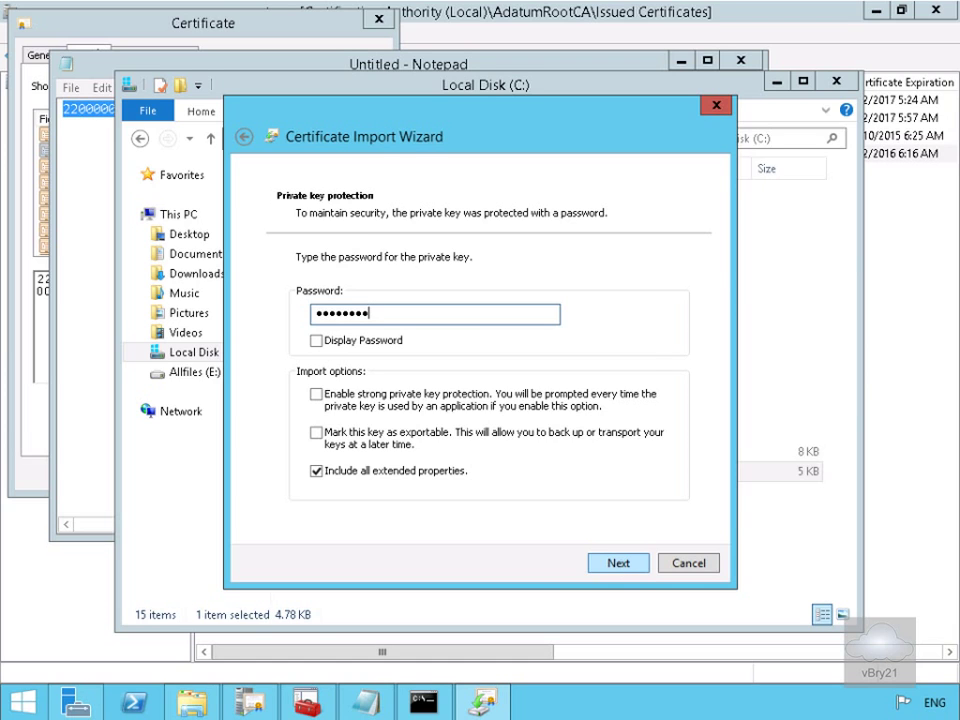
click(616, 562)
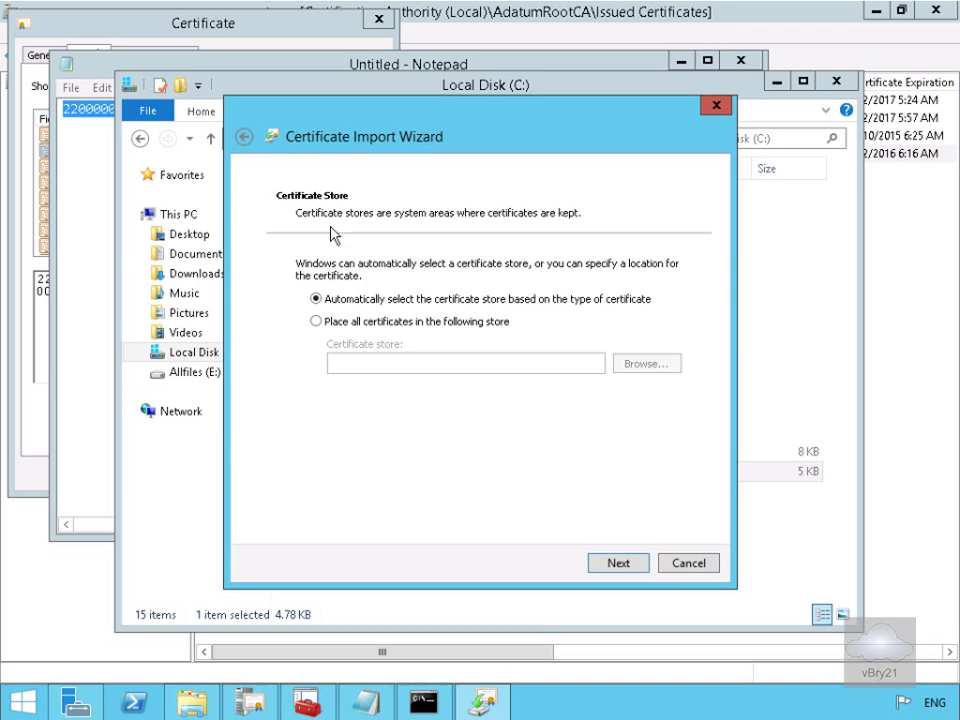
mouse_move(560, 320)
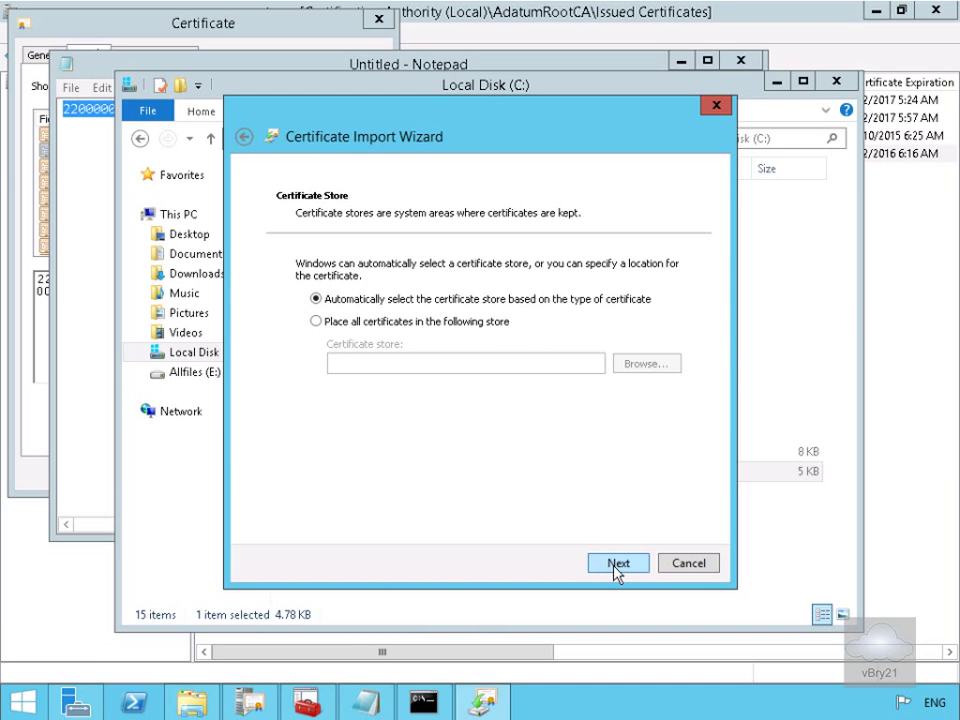
click(616, 562)
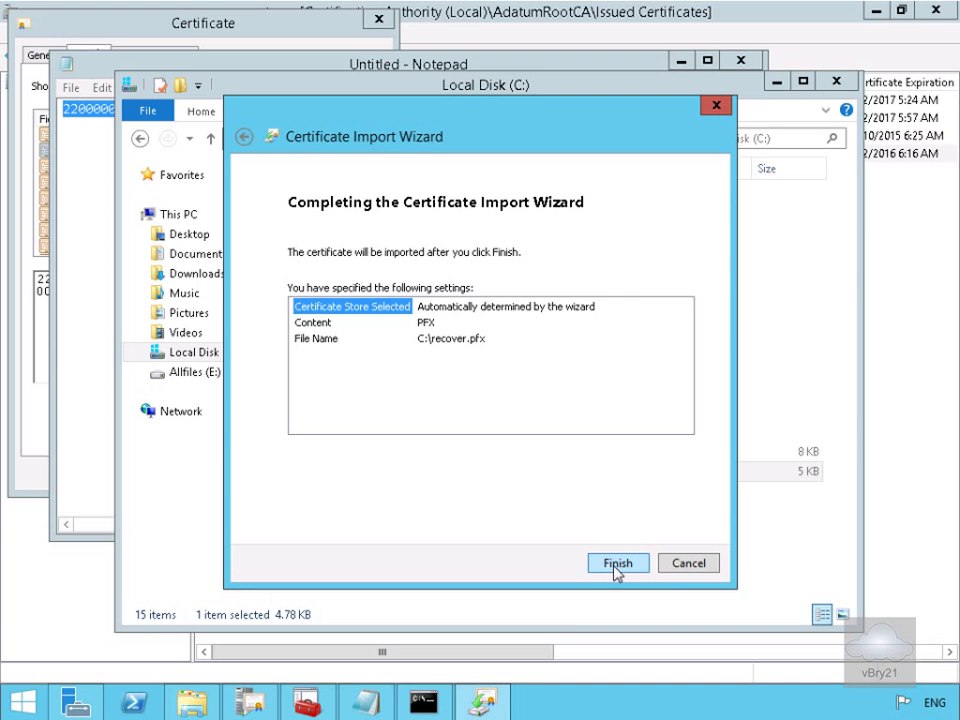
click(616, 562)
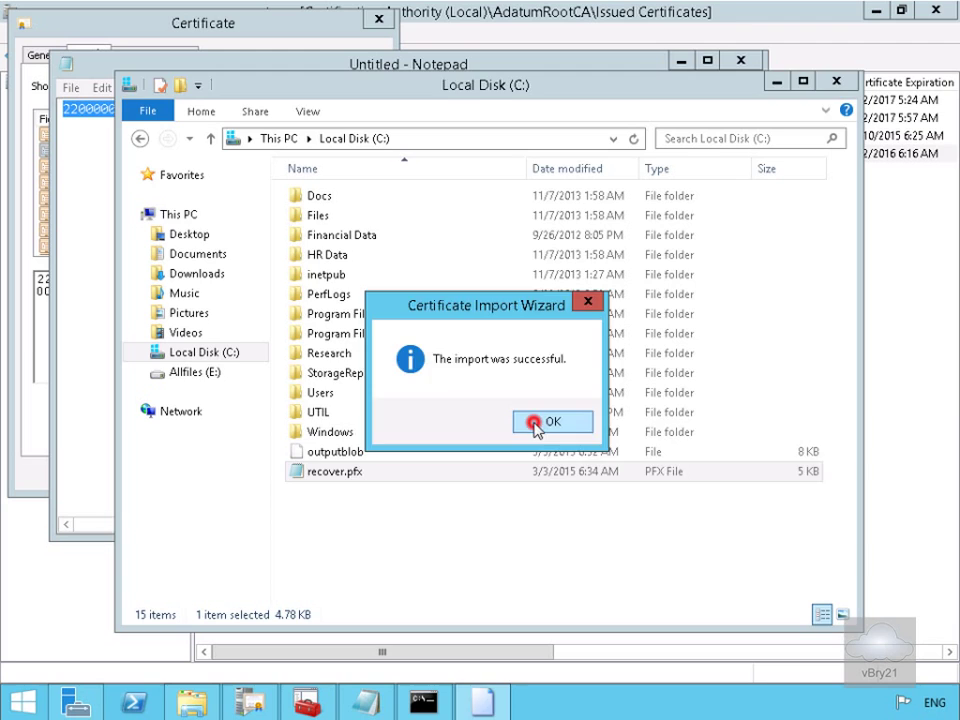
click(552, 420)
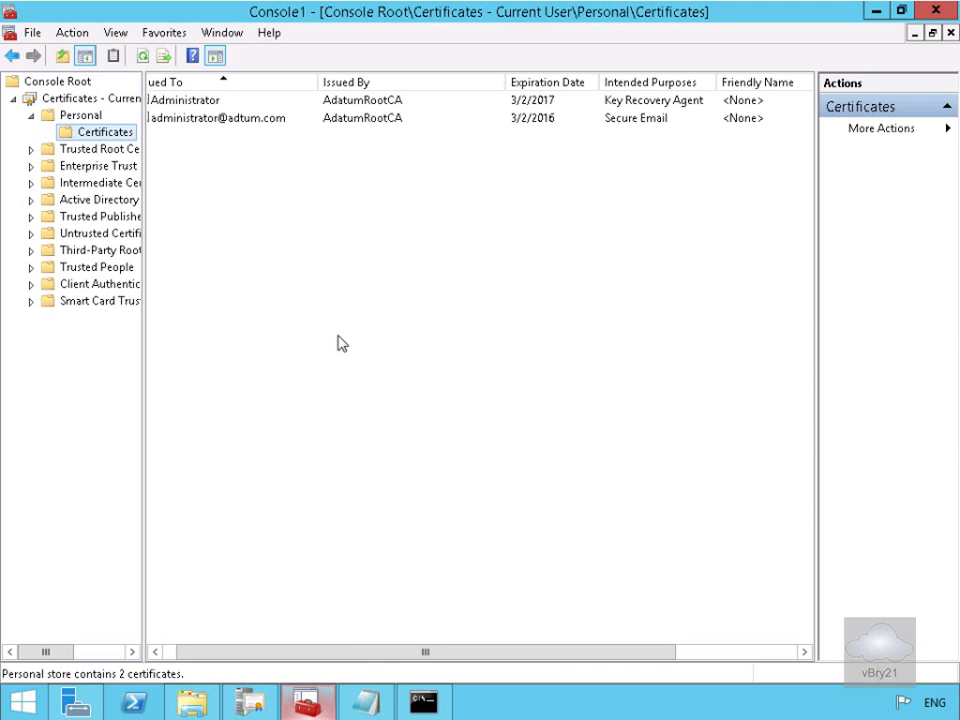
mouse_move(650, 120)
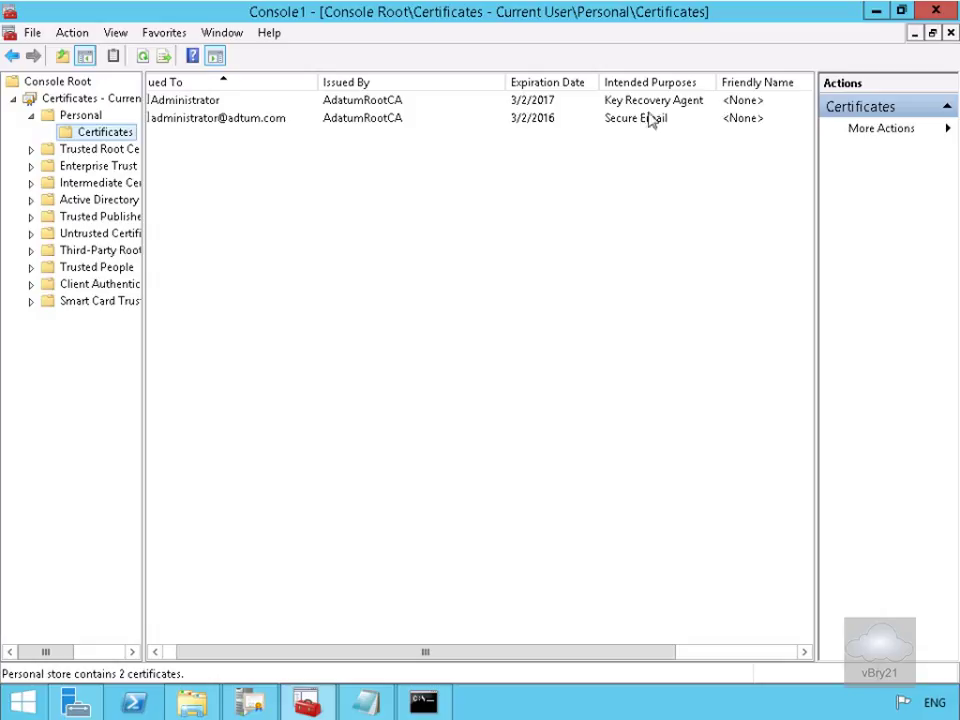
mouse_move(568, 132)
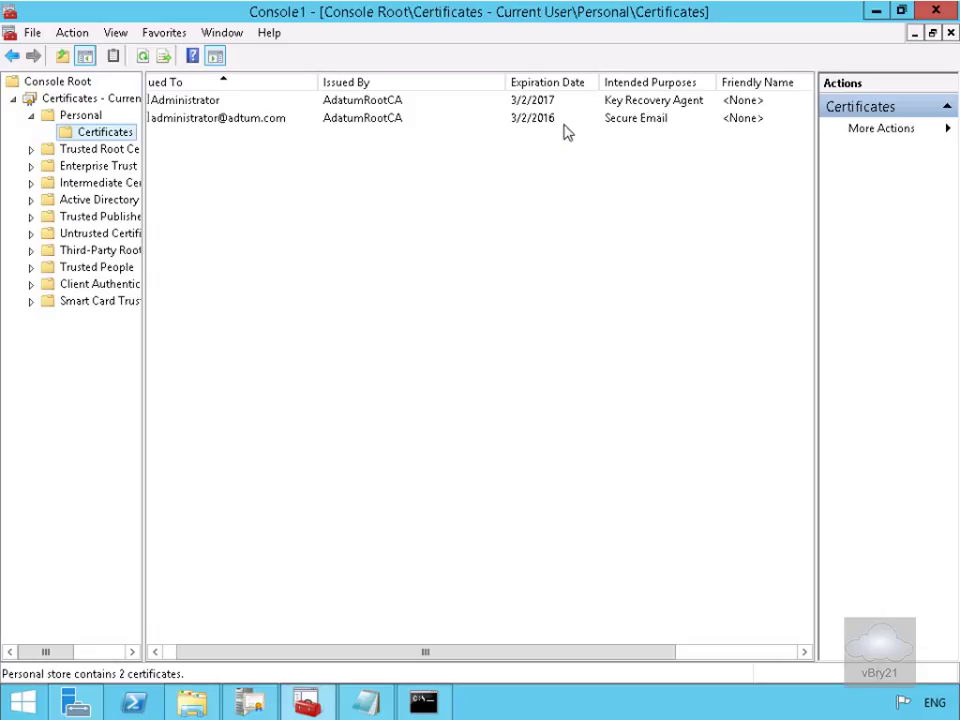